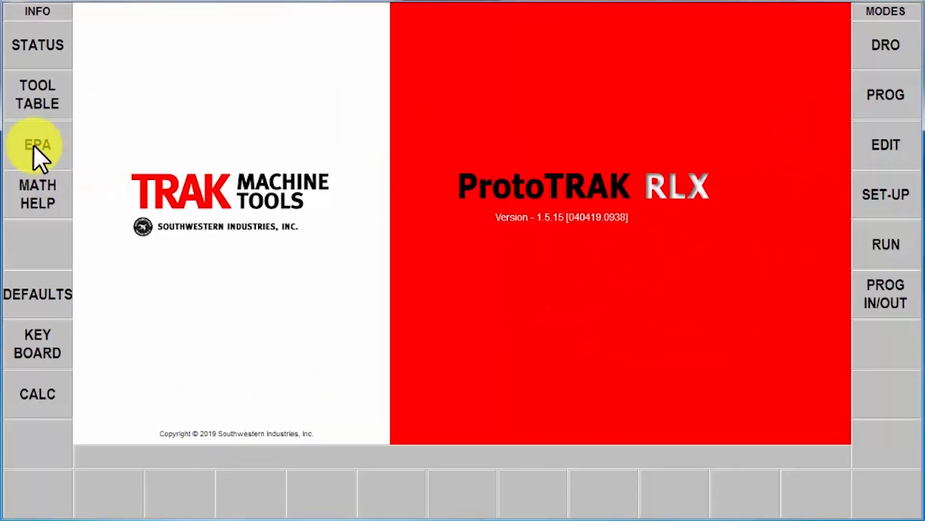
Bring up the tool table from the main screen
left_click(38, 93)
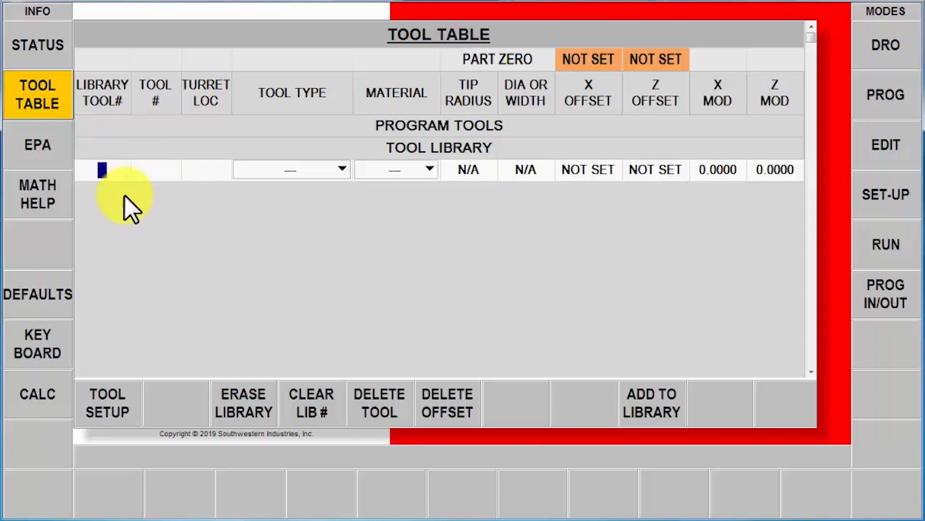
Define library tool 101 as a carbide RH turn/face tool and set its X and Z offsets
type("101")
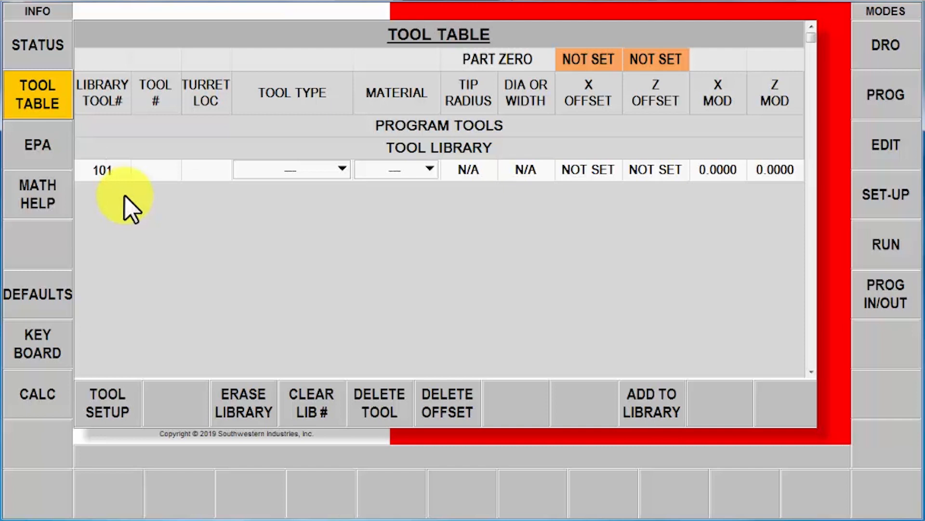
left_click(155, 170)
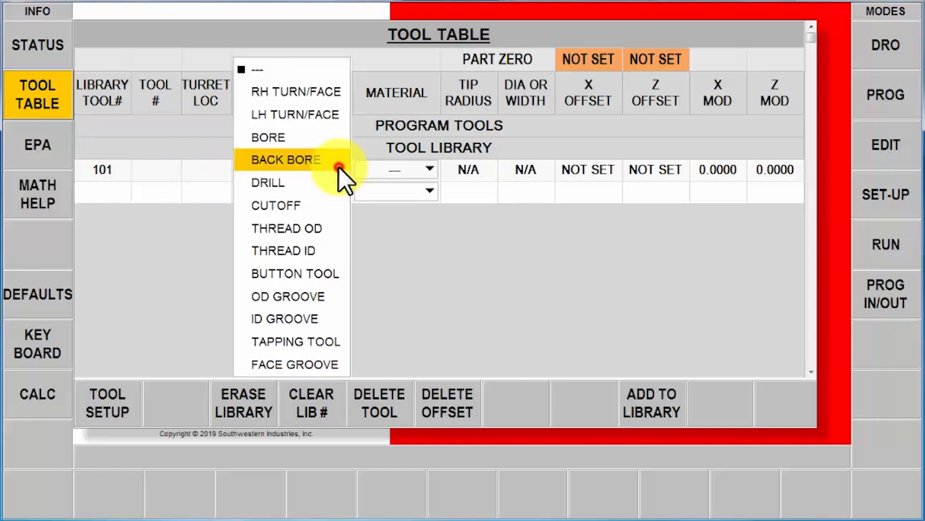
left_click(296, 92)
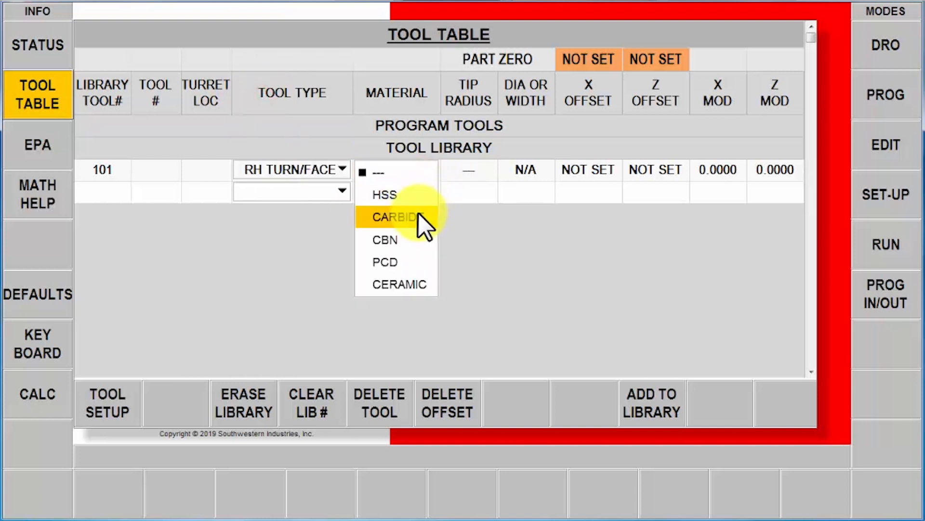
left_click(399, 217)
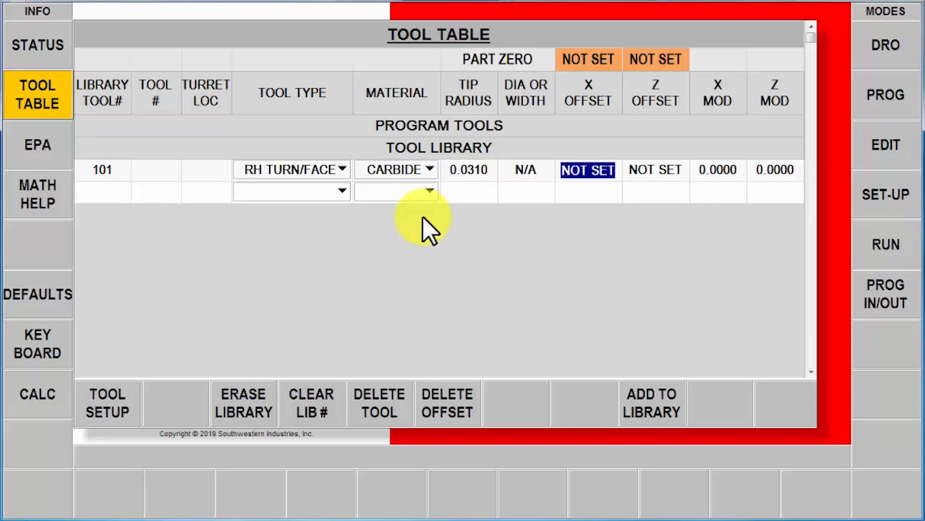
left_click(107, 403)
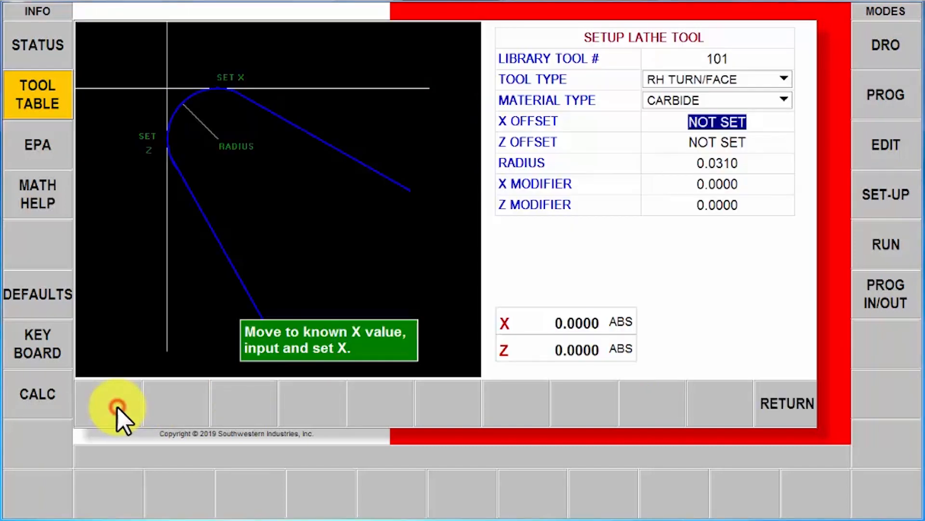
type("1")
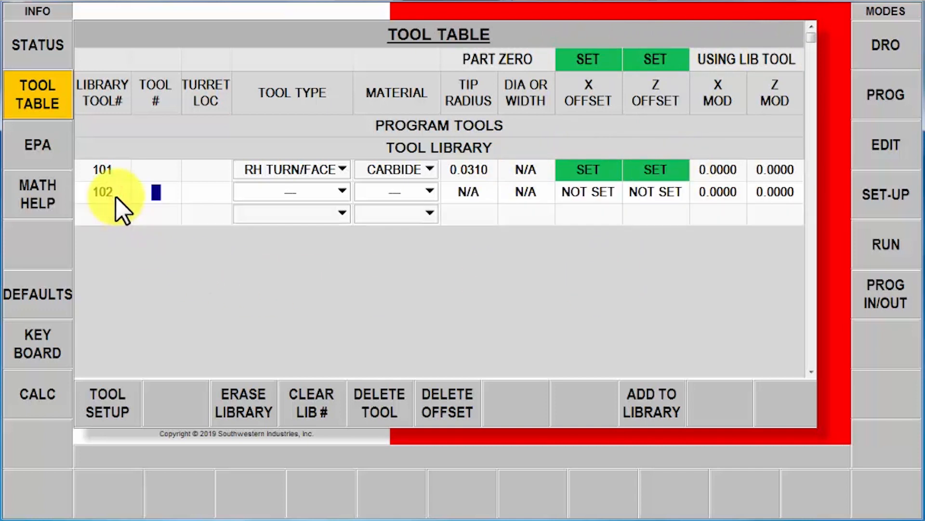
Define library tool 102 as a carbide OD groove tool, radius .0, 0.0930 wide, offsets set
left_click(290, 190)
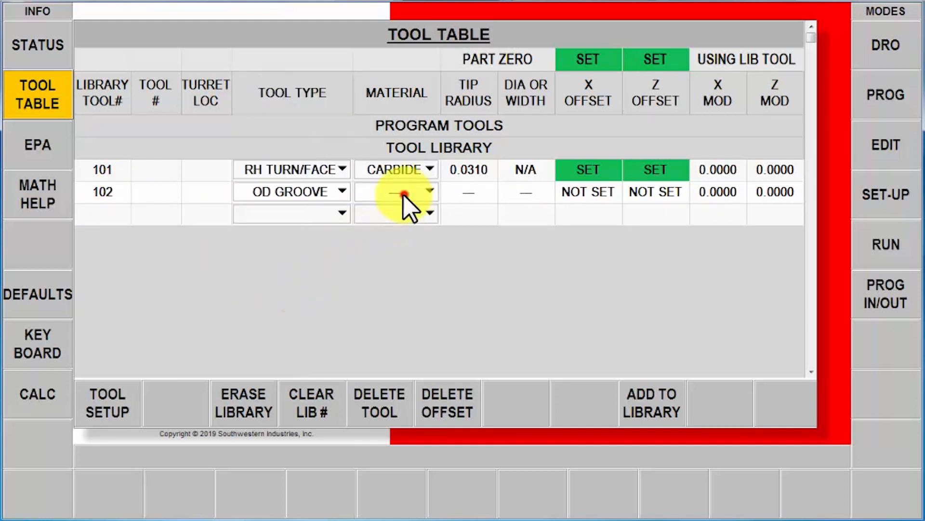
left_click(396, 192)
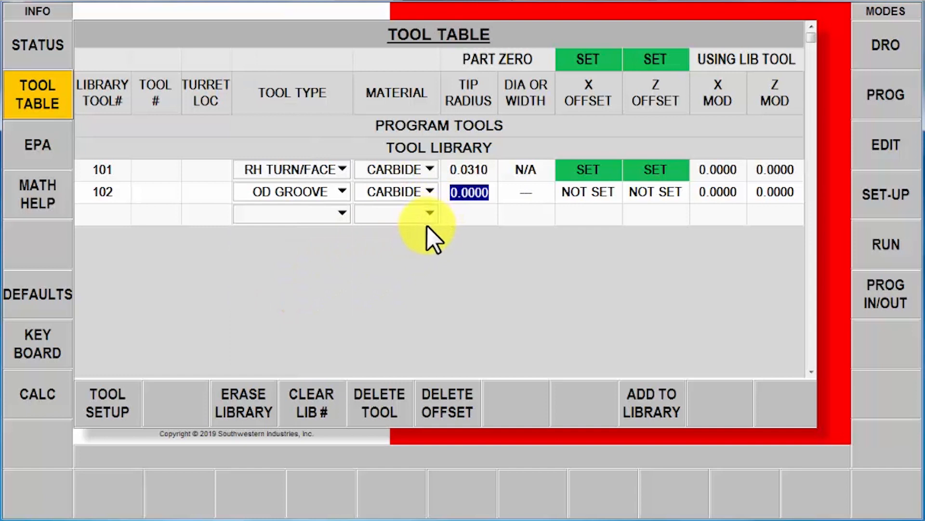
type(".0930")
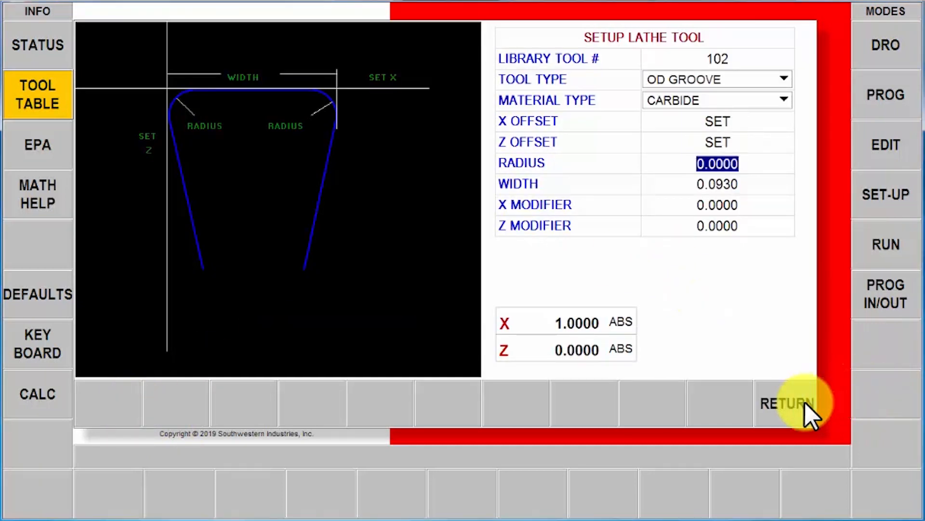
left_click(788, 403)
type("1")
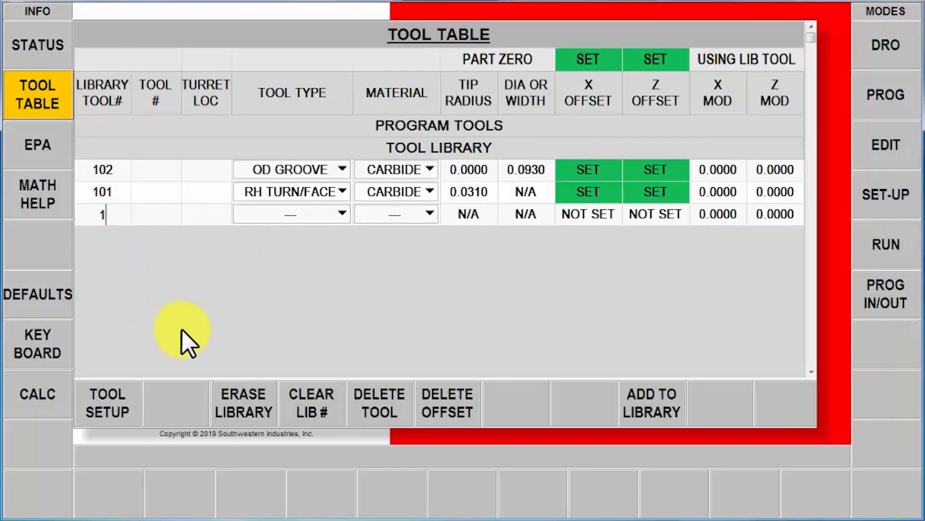
Define library tool 103 as a carbide OD thread tool with offsets set, then leave the tool table
type("03")
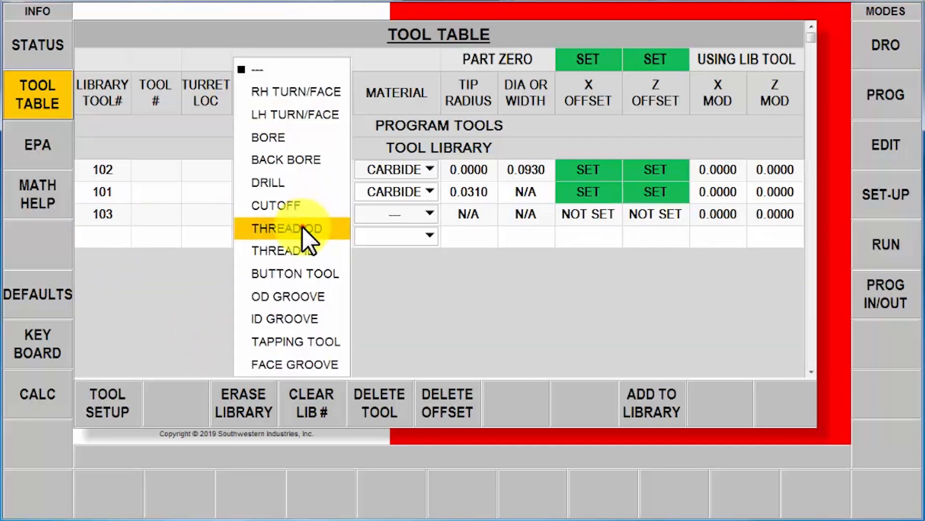
left_click(285, 228)
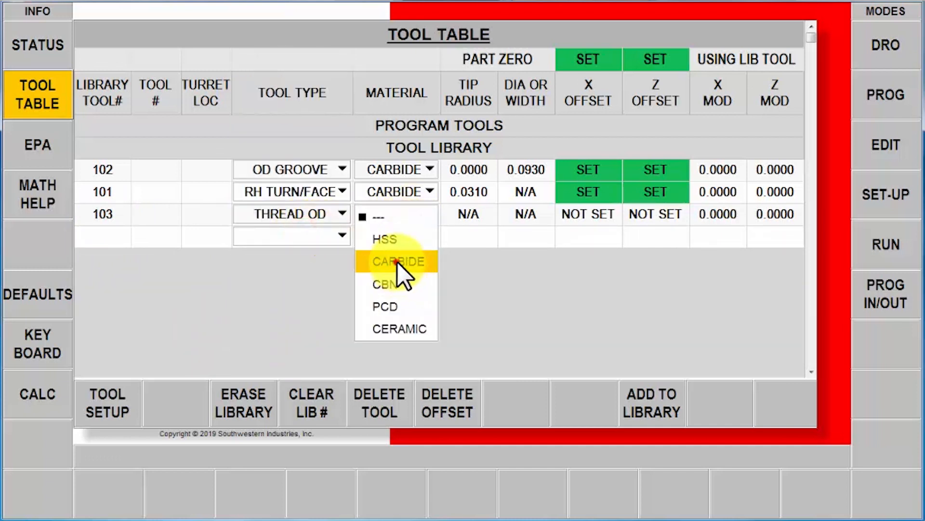
left_click(107, 403)
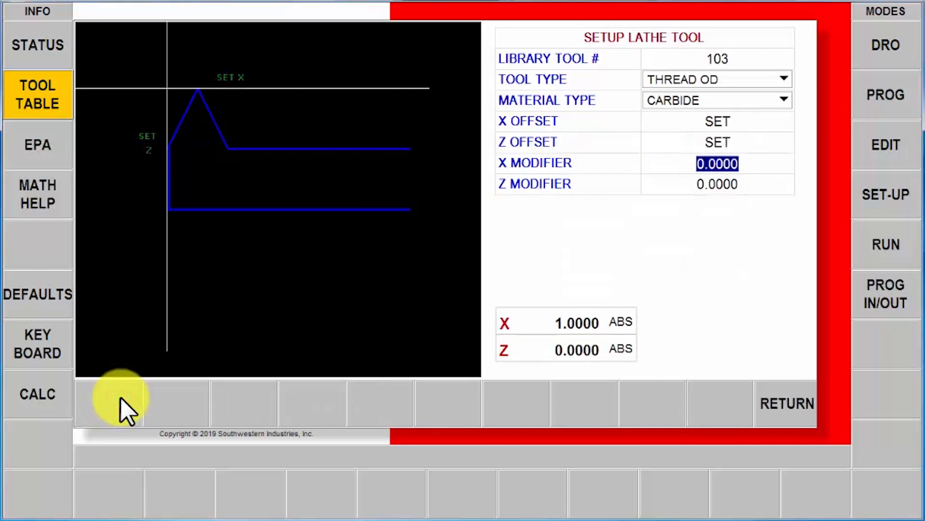
left_click(786, 403)
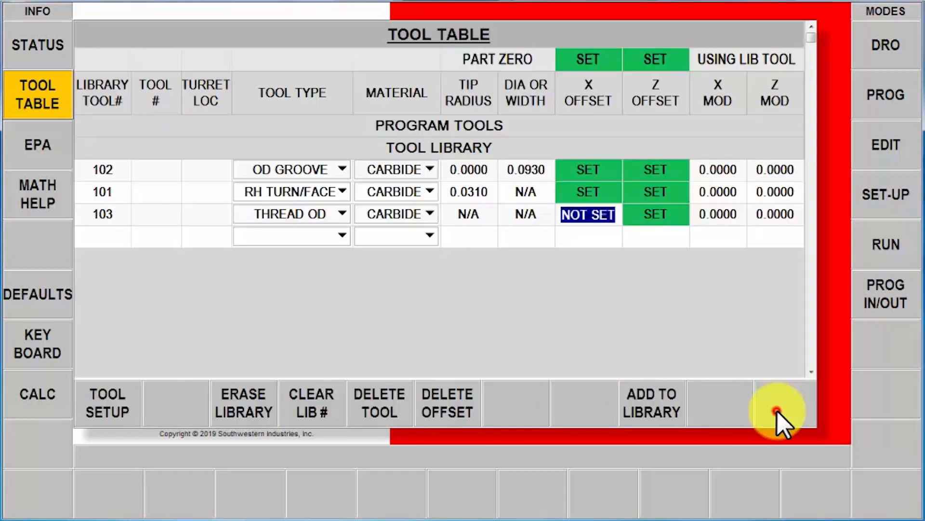
left_click(587, 214)
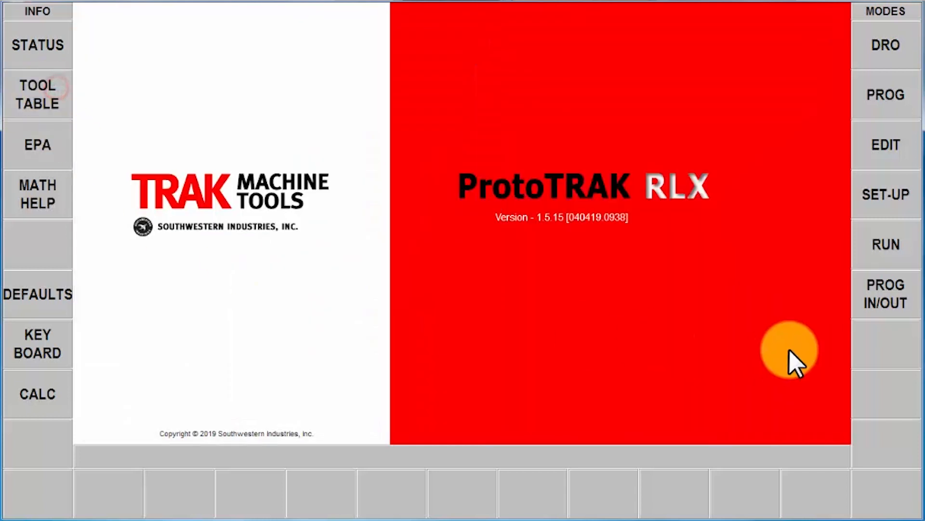
Load RLX TOOL SETUP.PT10 from program files and show its Event 1 in program mode
left_click(885, 294)
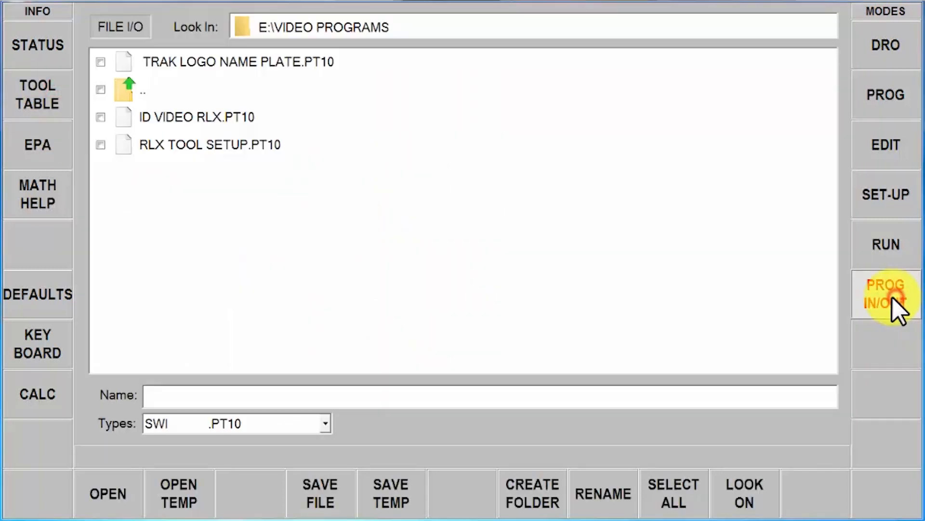
left_click(209, 144)
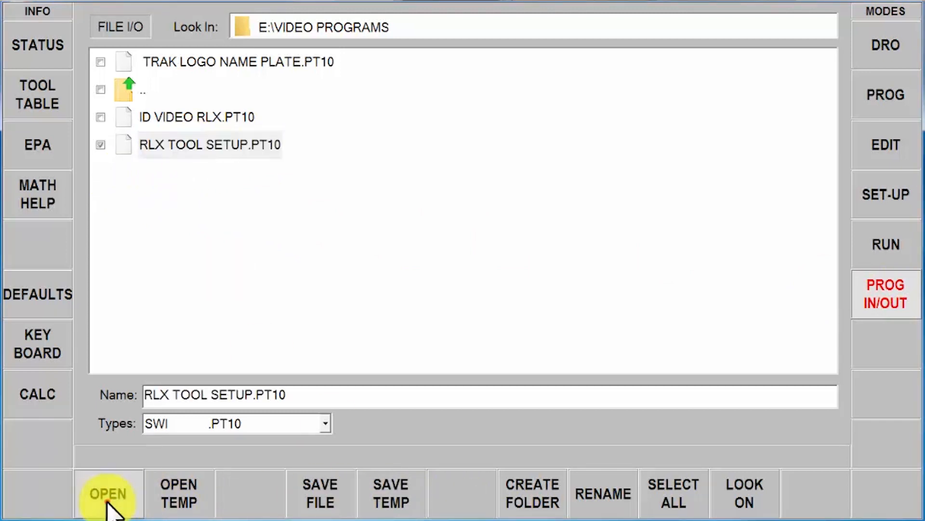
left_click(108, 494)
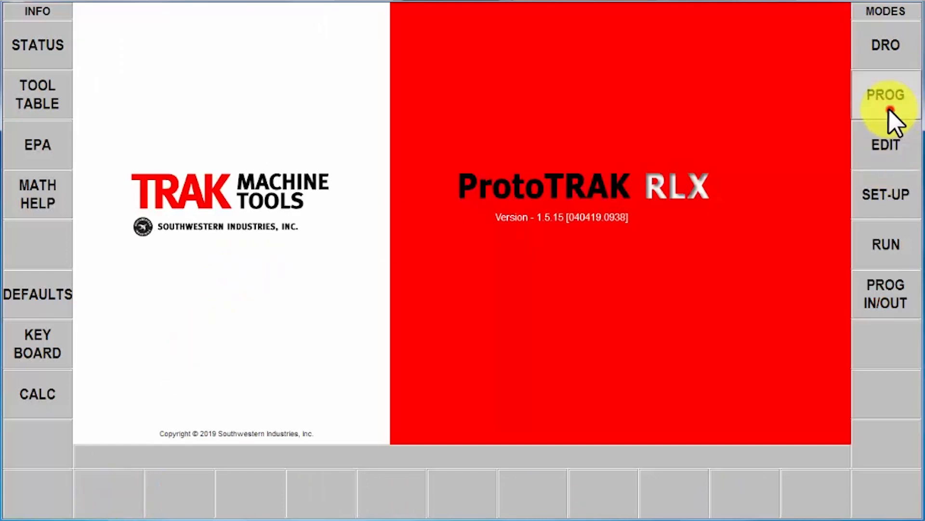
left_click(885, 94)
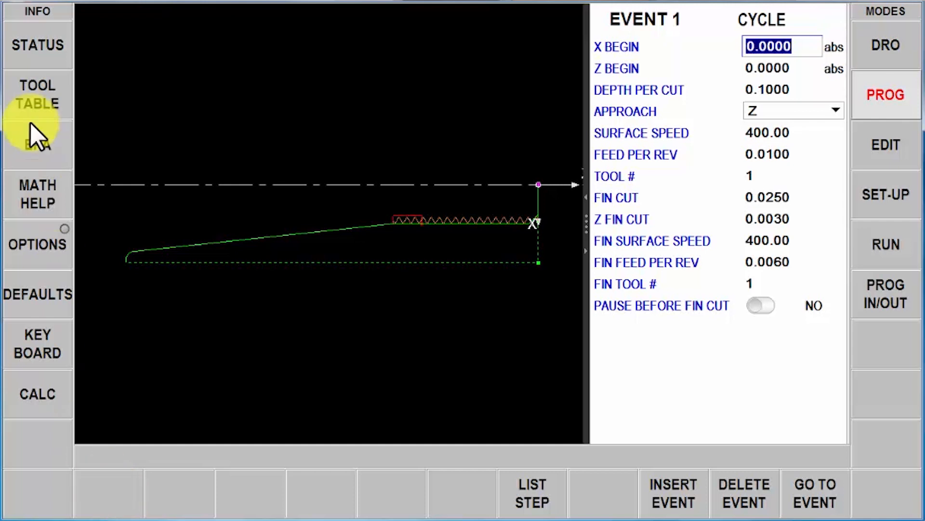
Make program tool 1 an HSS RH turn/face tool with 0.015 tip radius
left_click(37, 95)
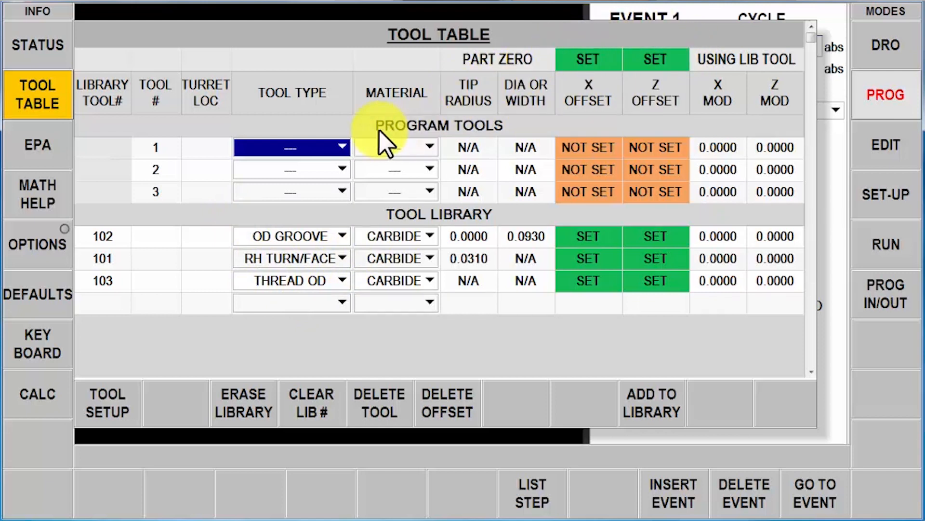
mouse_move(389, 192)
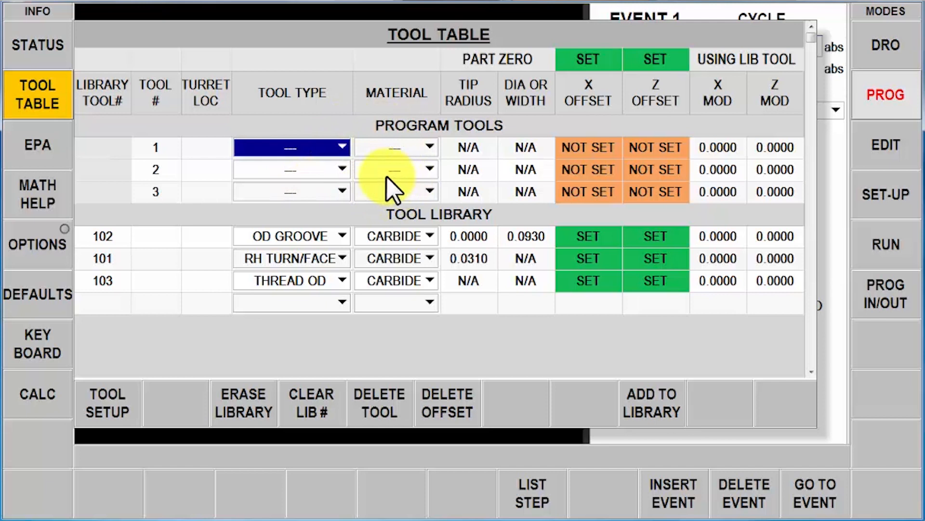
left_click(291, 147)
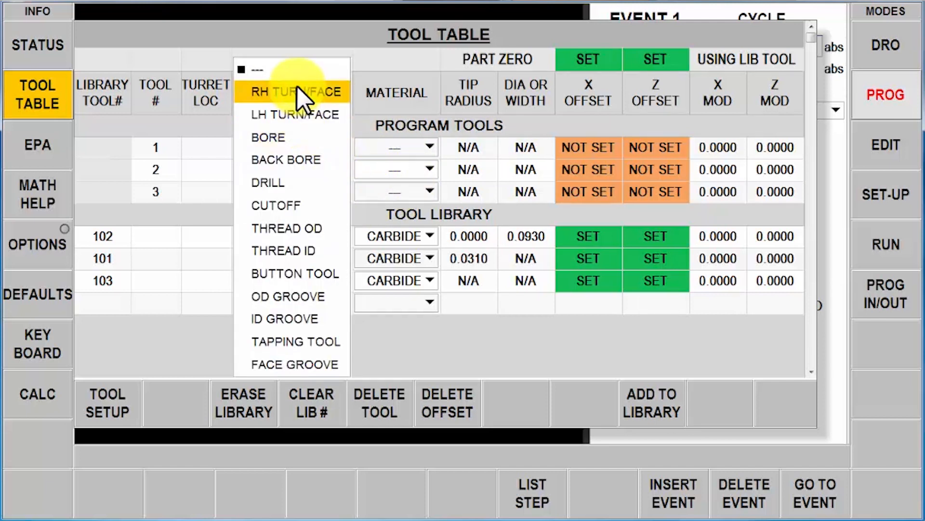
left_click(298, 92)
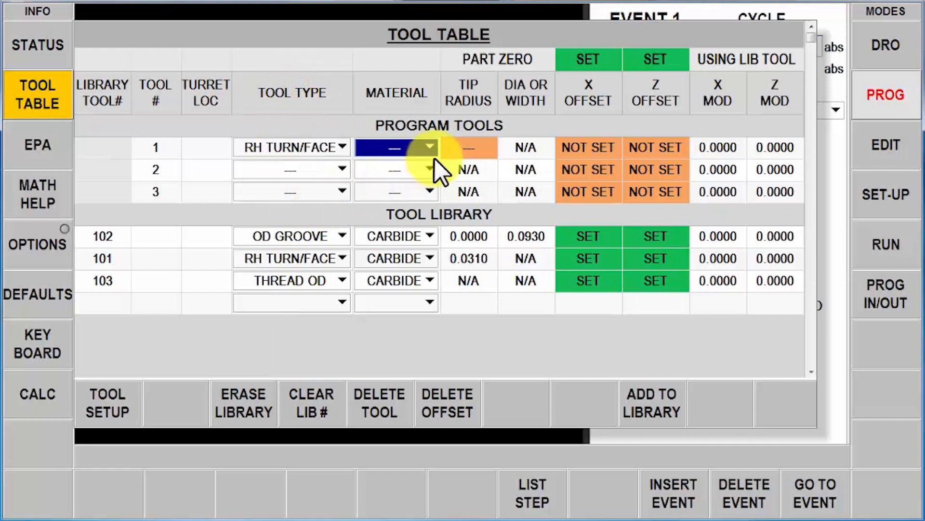
left_click(429, 147)
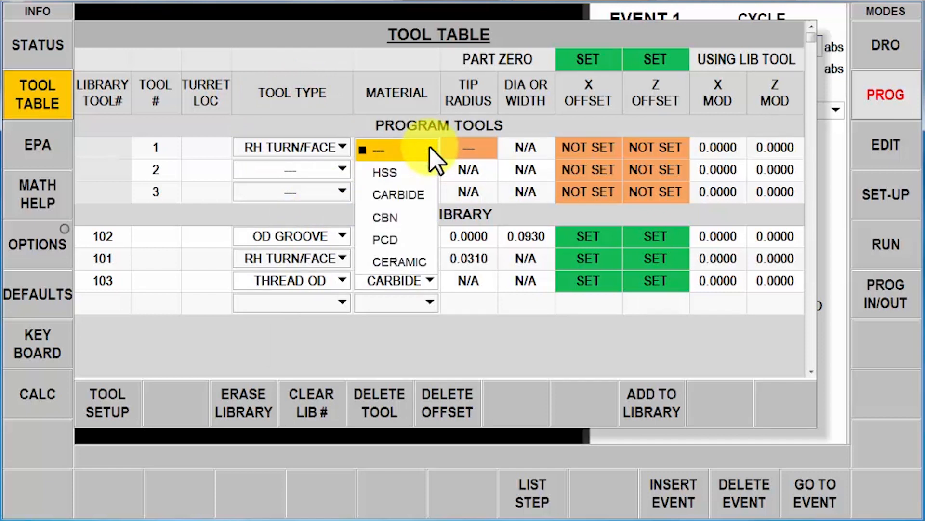
left_click(384, 172)
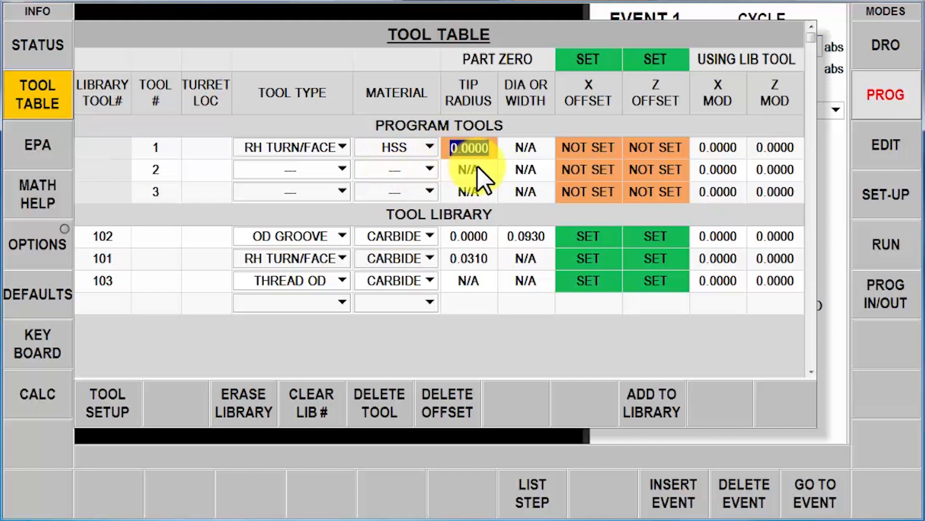
type(".015")
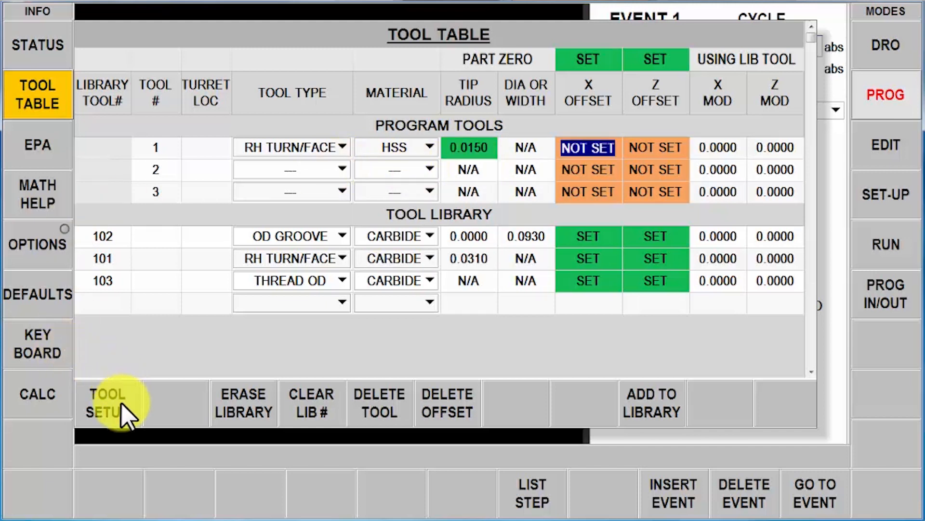
Set tool 1's X and Z offsets and assign library tool 102 to program tool 2
left_click(106, 403)
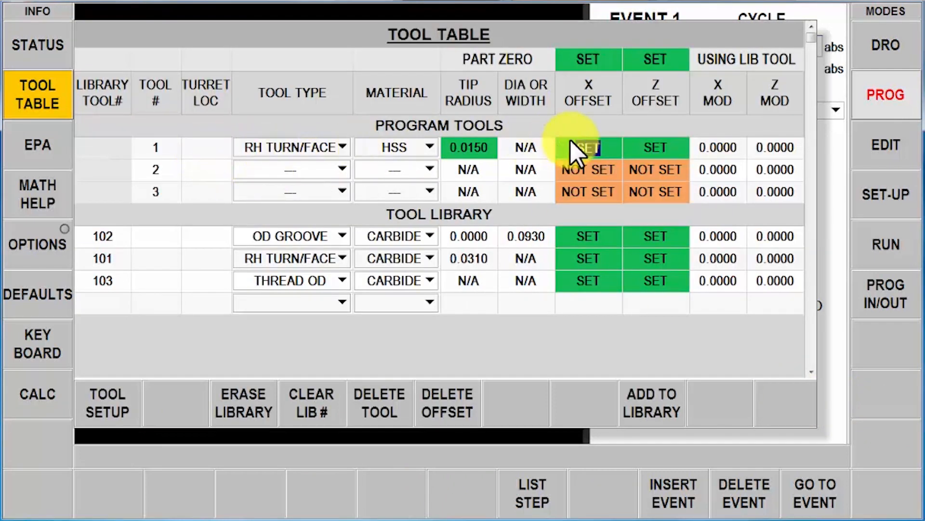
left_click(587, 147)
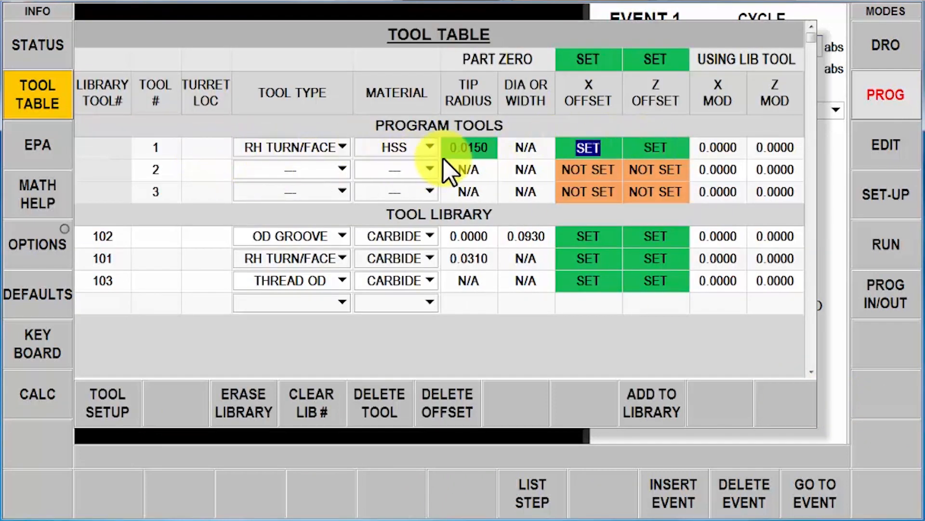
left_click(652, 403)
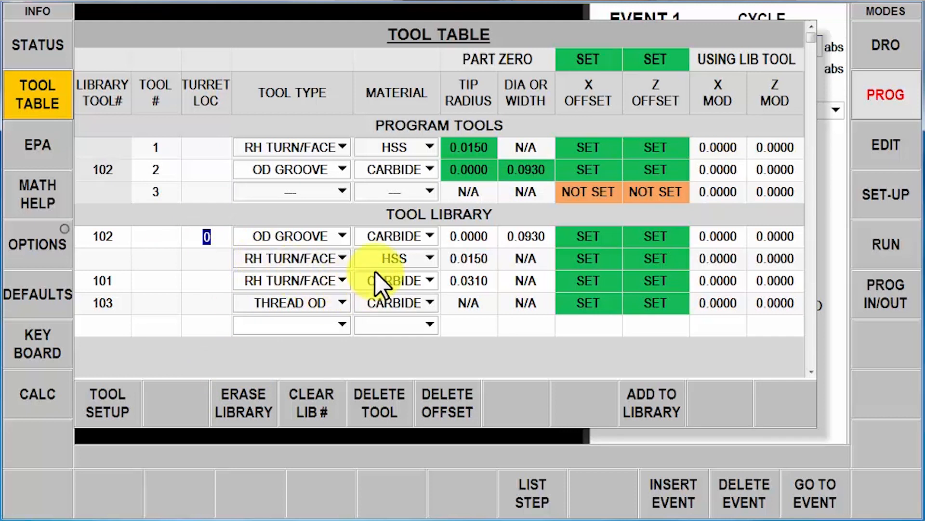
mouse_move(293, 312)
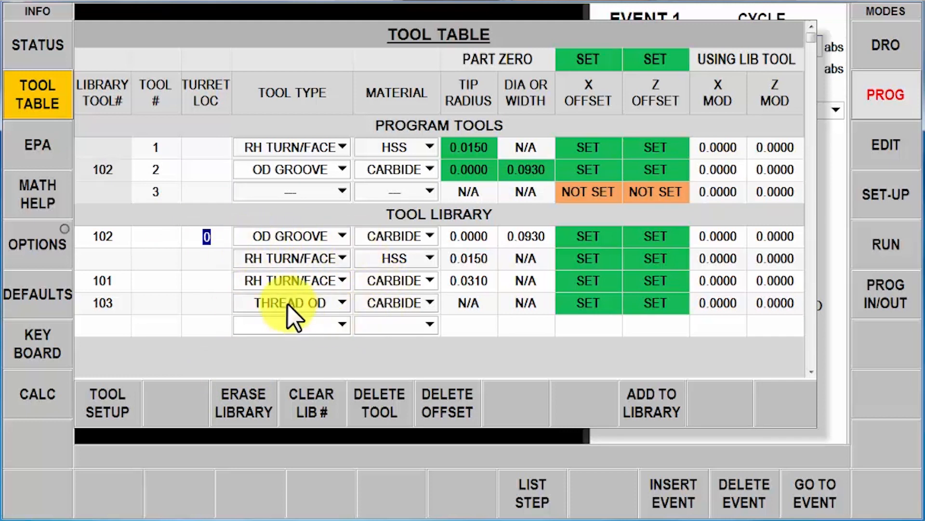
mouse_move(167, 309)
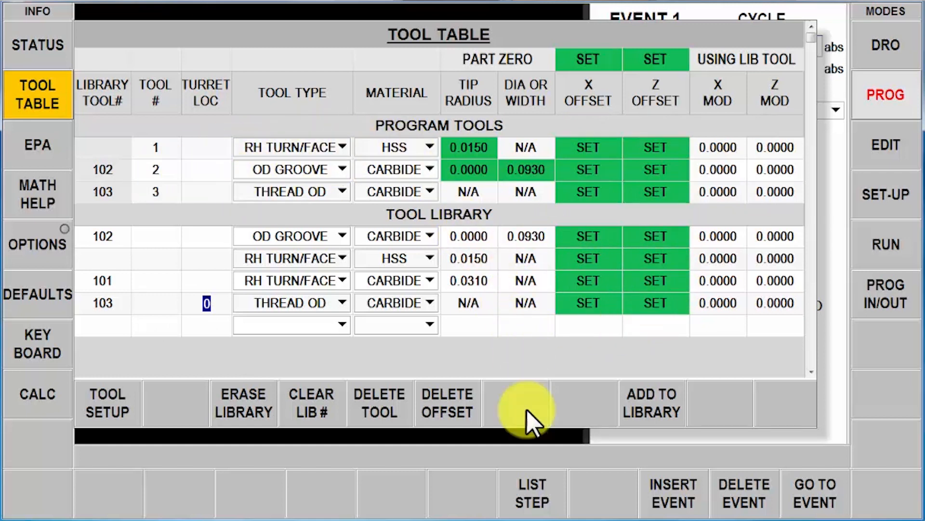
mouse_move(330, 390)
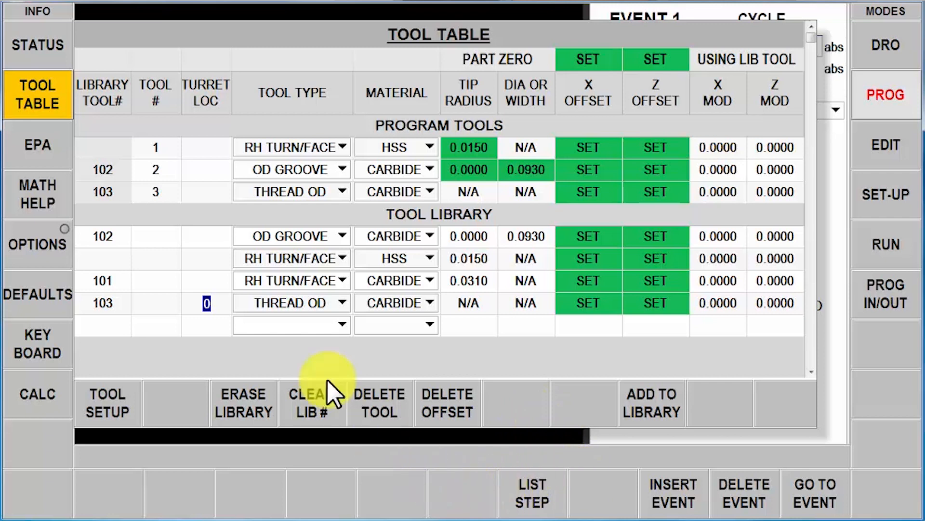